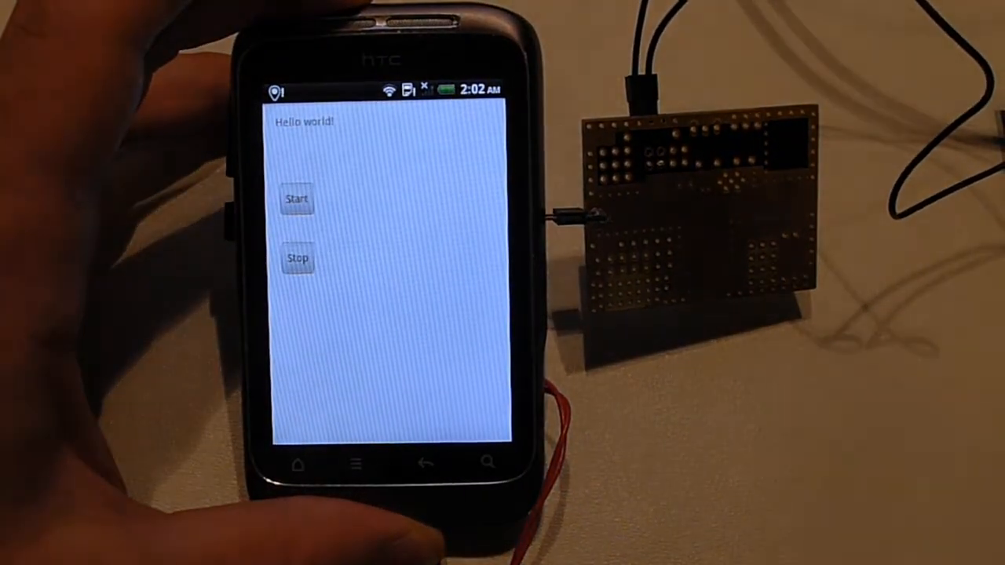
pyautogui.click(297, 199)
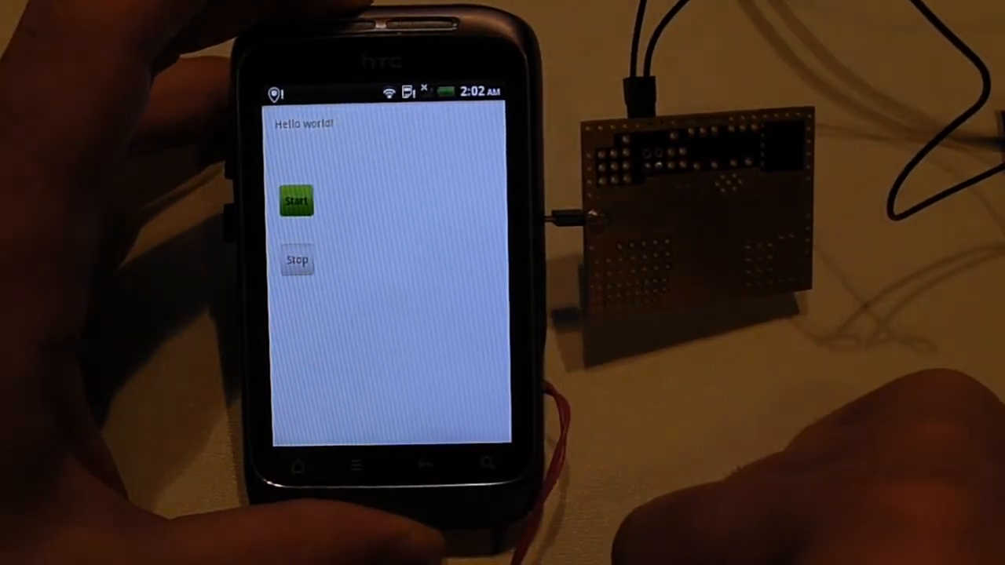
pyautogui.click(296, 200)
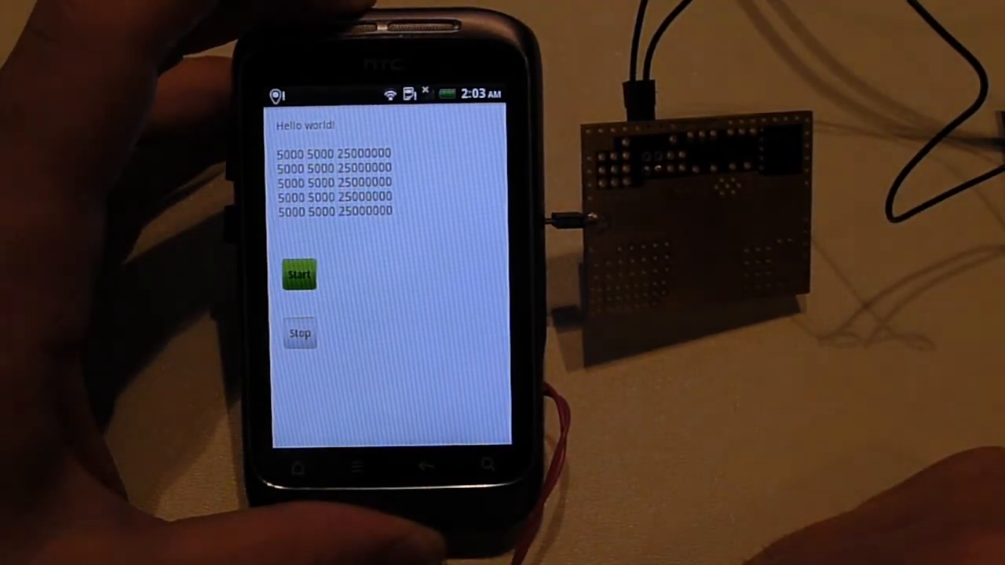
# Fire a manual glitch from the Glitch Module (repeat 36) while PicoScope captures
pyautogui.click(298, 274)
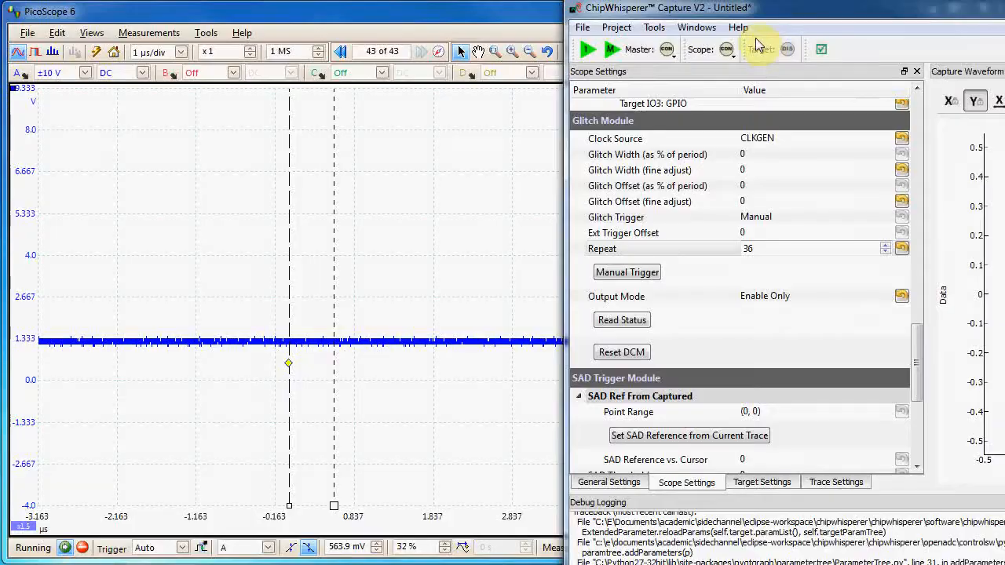
pyautogui.click(627, 272)
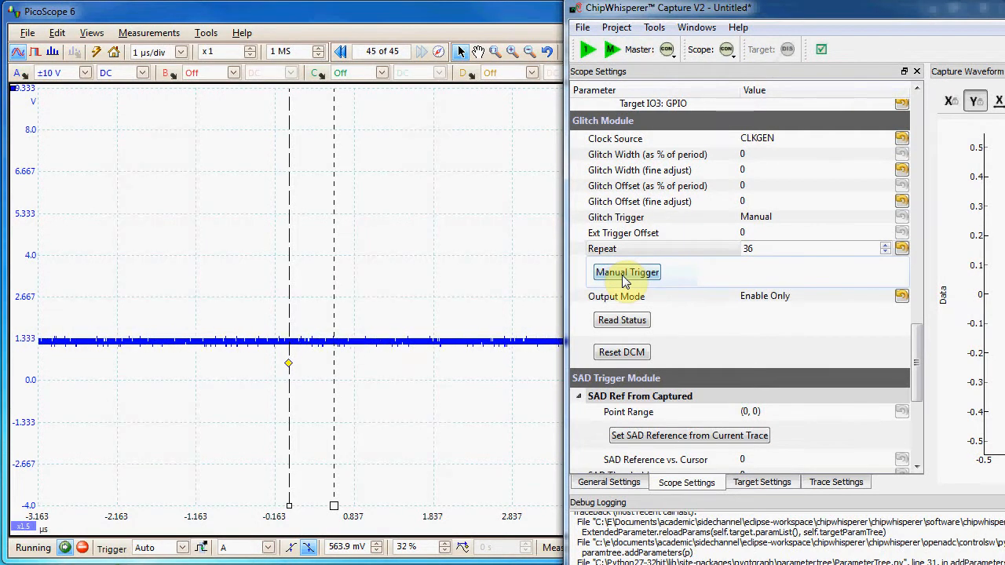